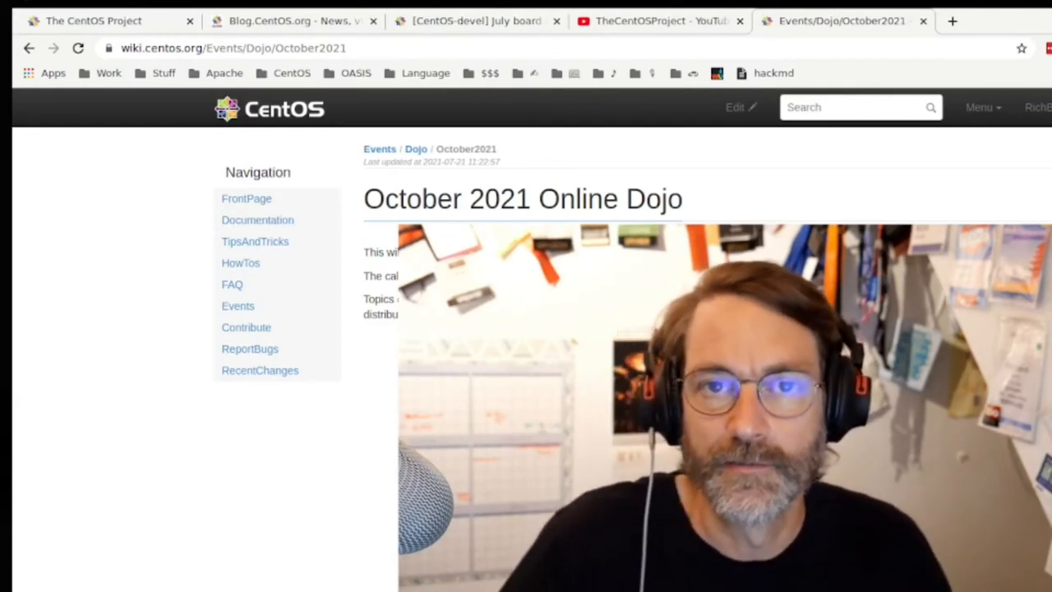
Step: Switch from the wiki Dojo tab to the Blog.CentOS.org post on CVEs in CentOS Stream
left_click(293, 20)
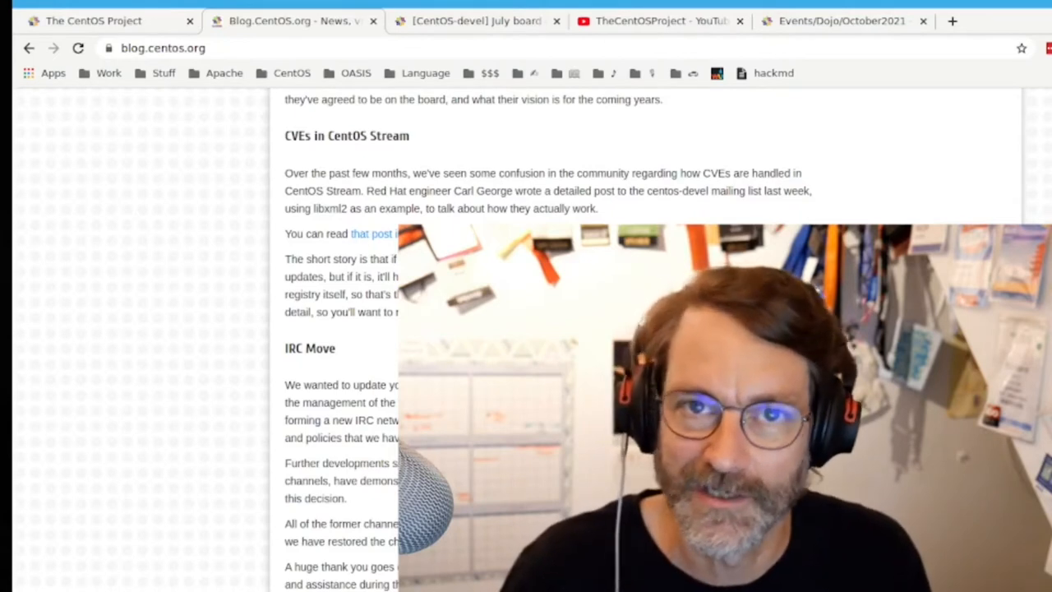
Step: Scroll past the IRC Move section to the Live media news on the Hyperscale Workstation Live DVD
scroll("down", 3)
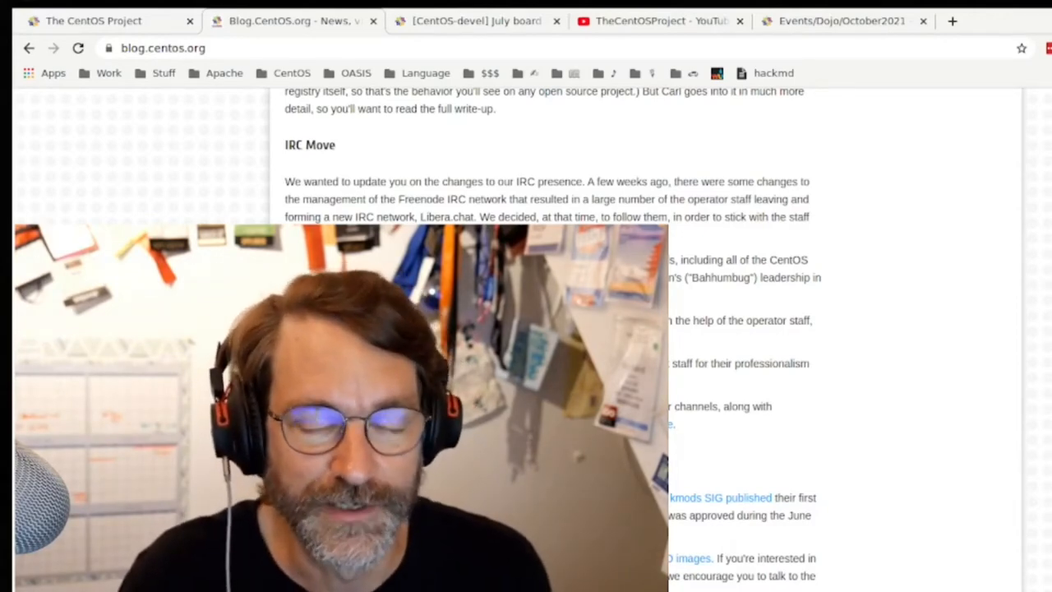
scroll("down", 3)
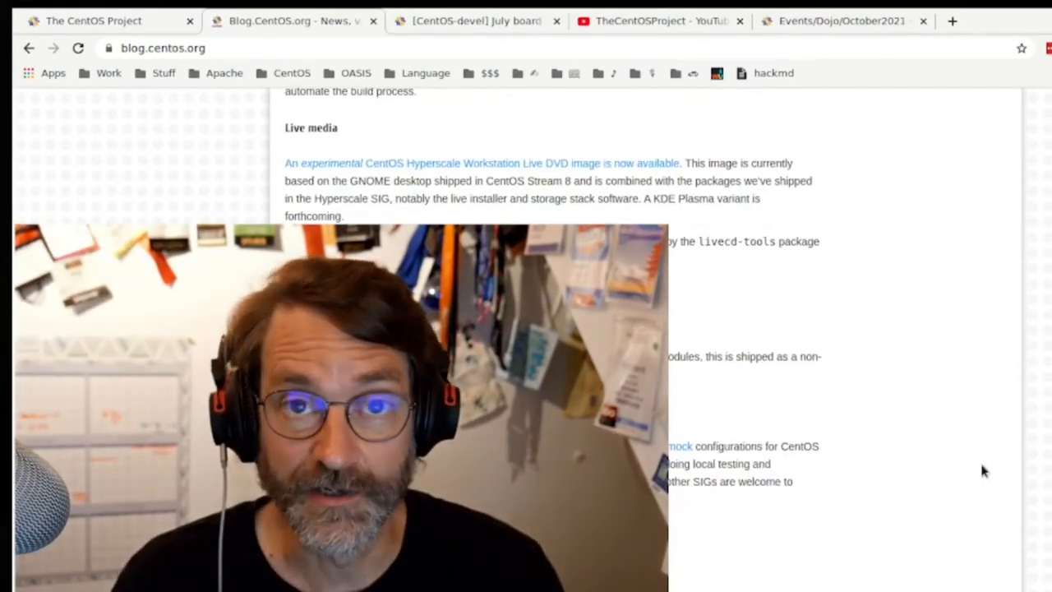